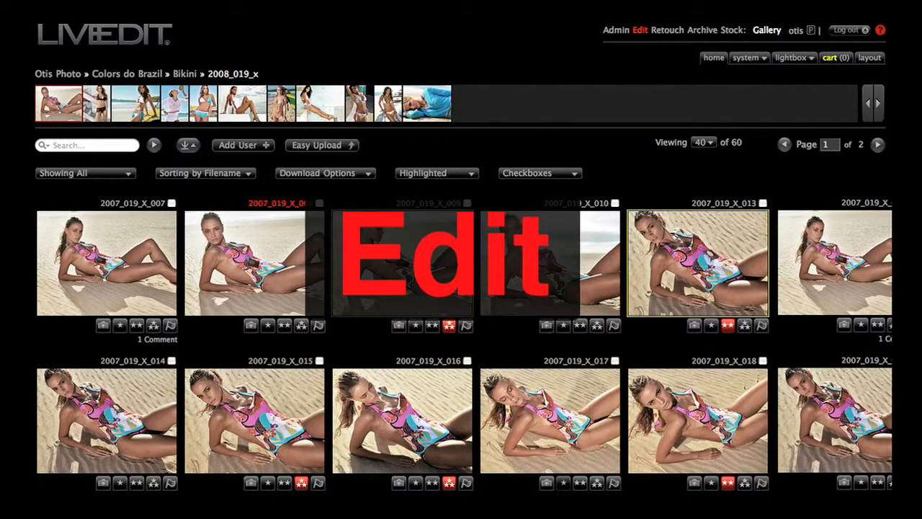
Hide the checked frame 2007_019_X_010 and confirm in the Hide Photo dialog, then select 2007_019_X_015.
left_click(666, 29)
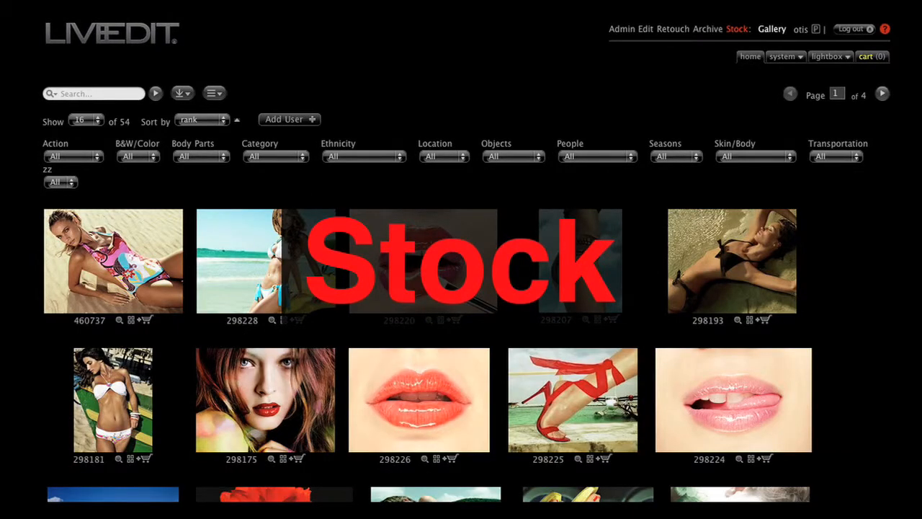
left_click(640, 29)
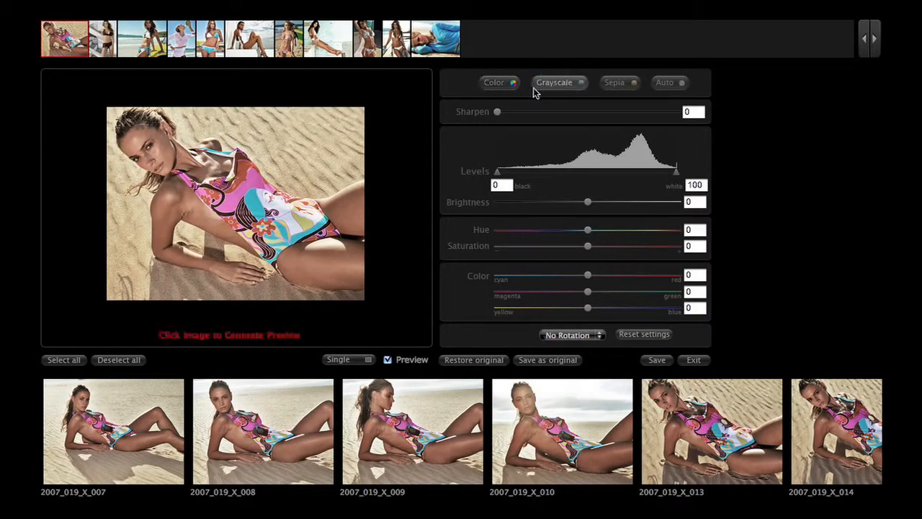
left_click(553, 82)
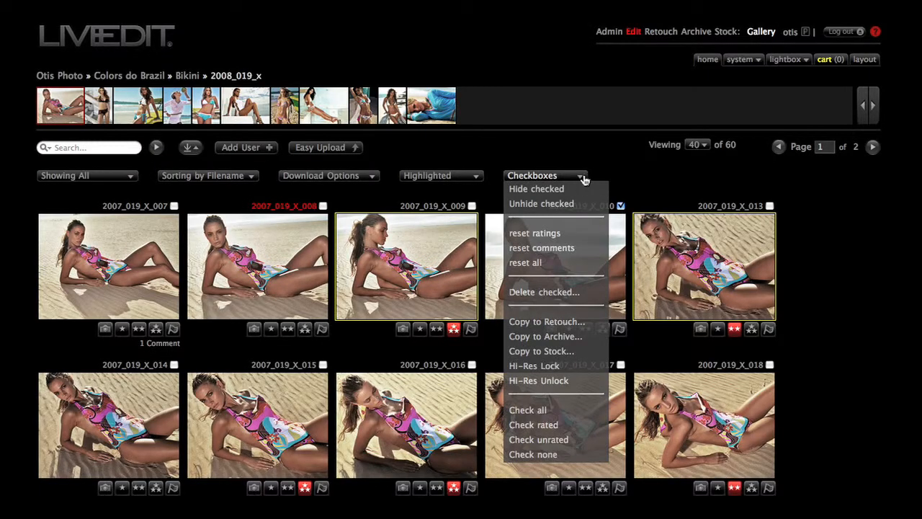
left_click(536, 187)
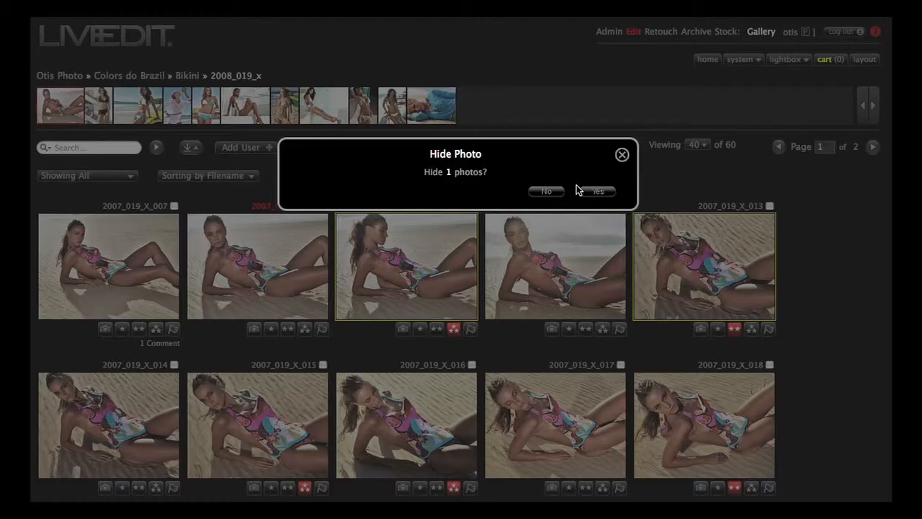
left_click(597, 191)
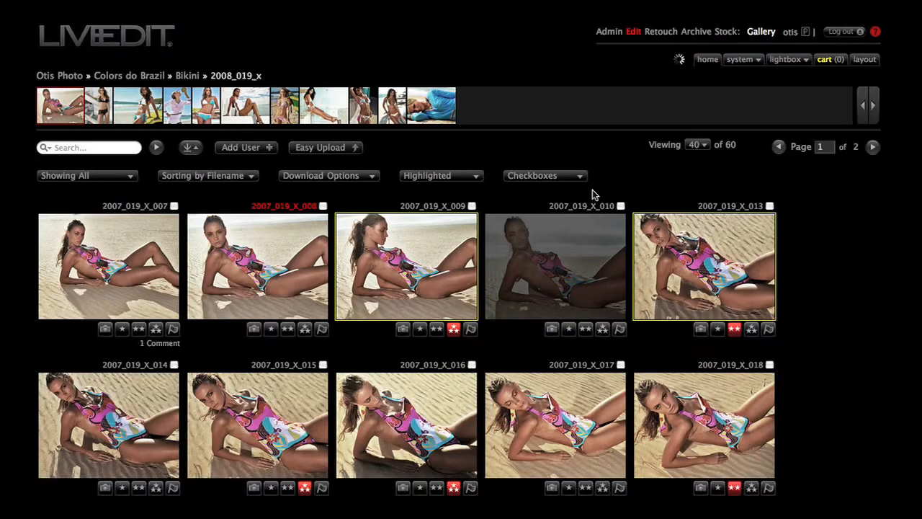
left_click(261, 425)
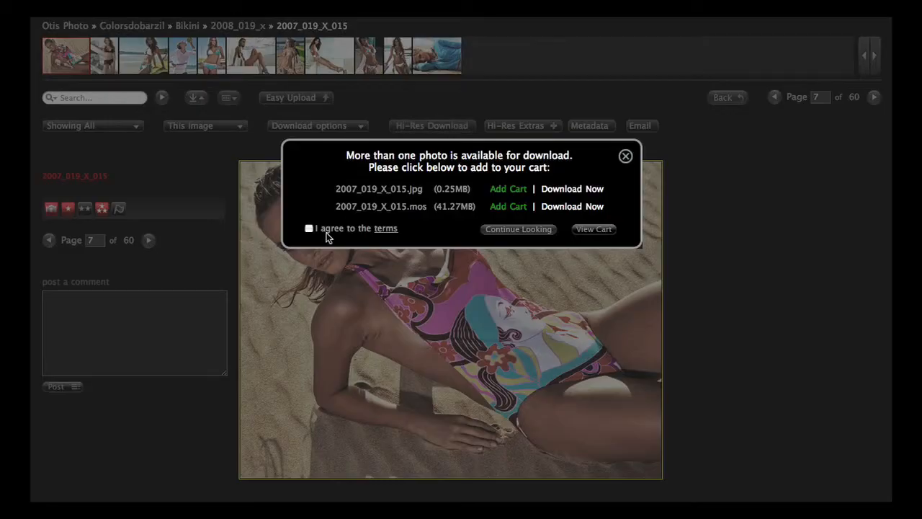
Accept the download terms and download the large .mos file of 2007_019_X_015.
left_click(309, 227)
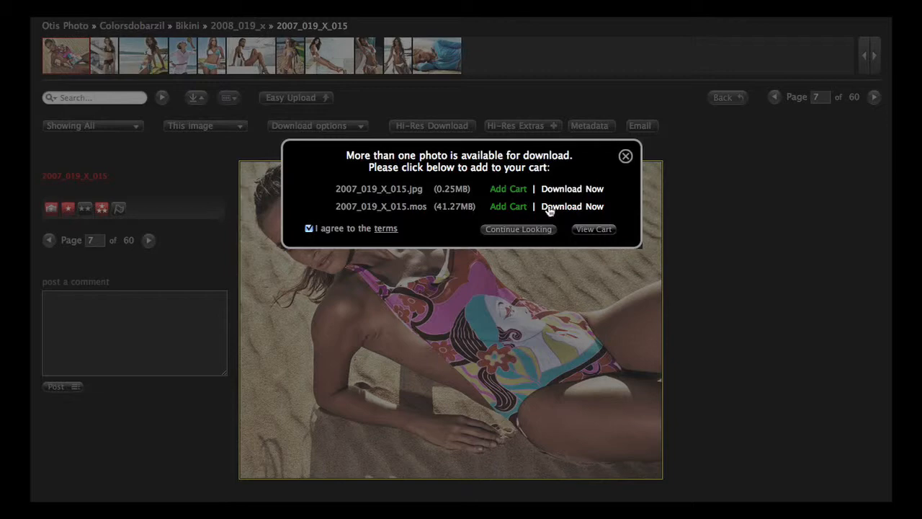
left_click(572, 206)
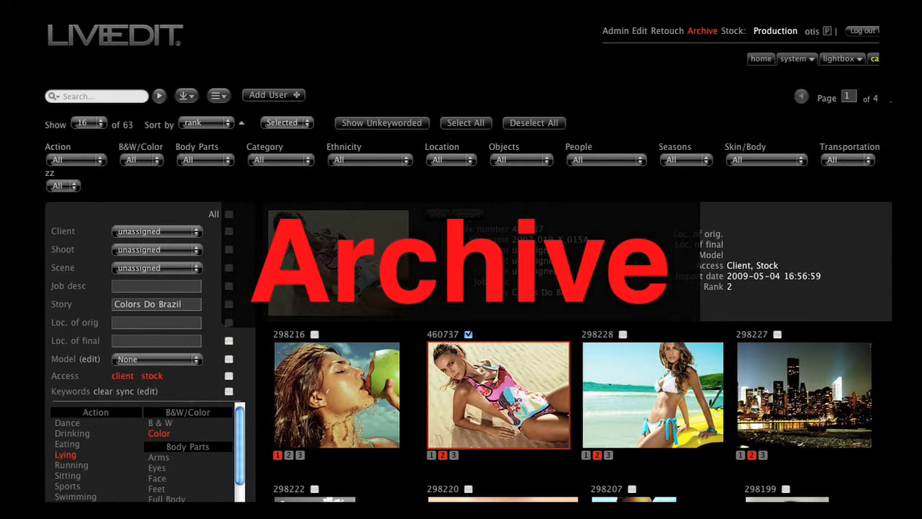
Filter the Archive to Lying photos, check image 460737 for its details, and go to Stock.
left_click(766, 59)
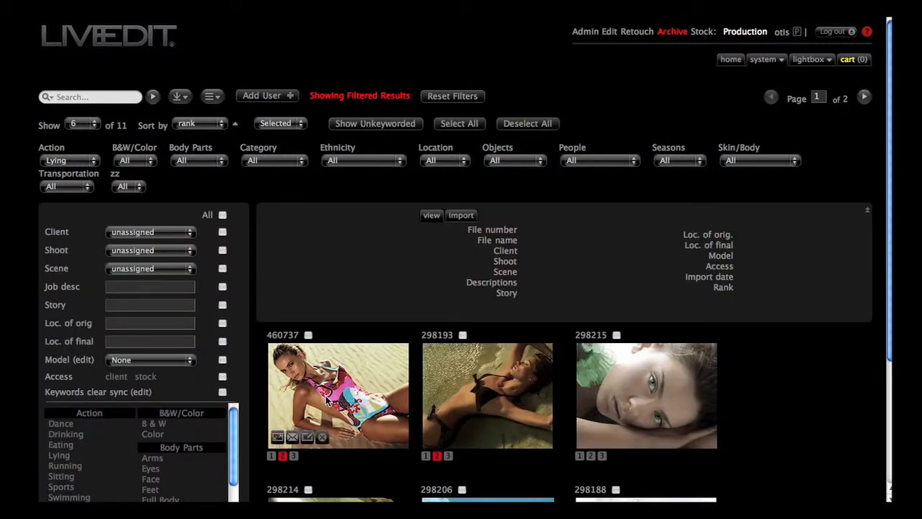
left_click(337, 395)
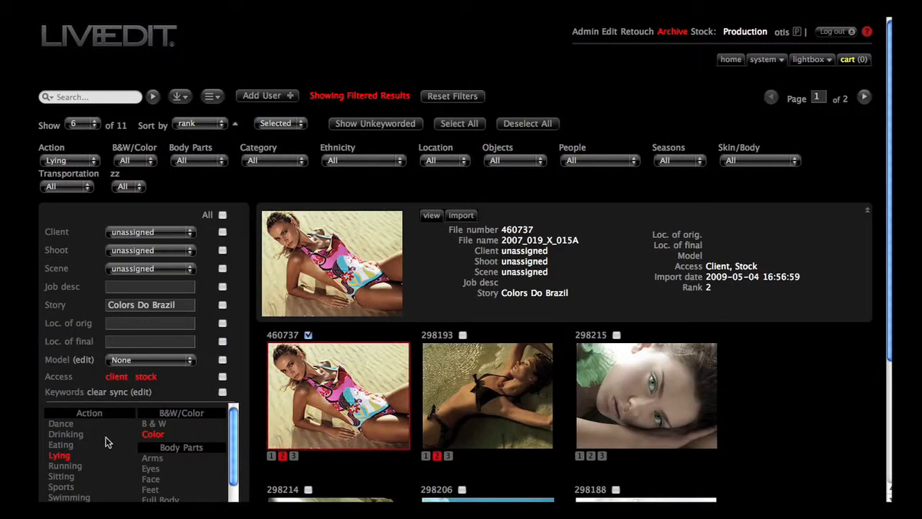
left_click(729, 32)
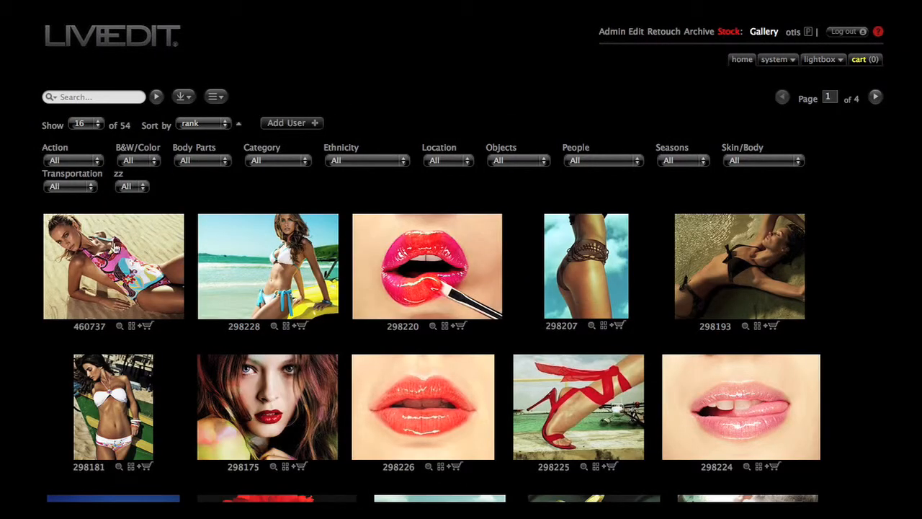
Add stock image 460737 to the cart, check out the request and dismiss the confirmation.
left_click(113, 265)
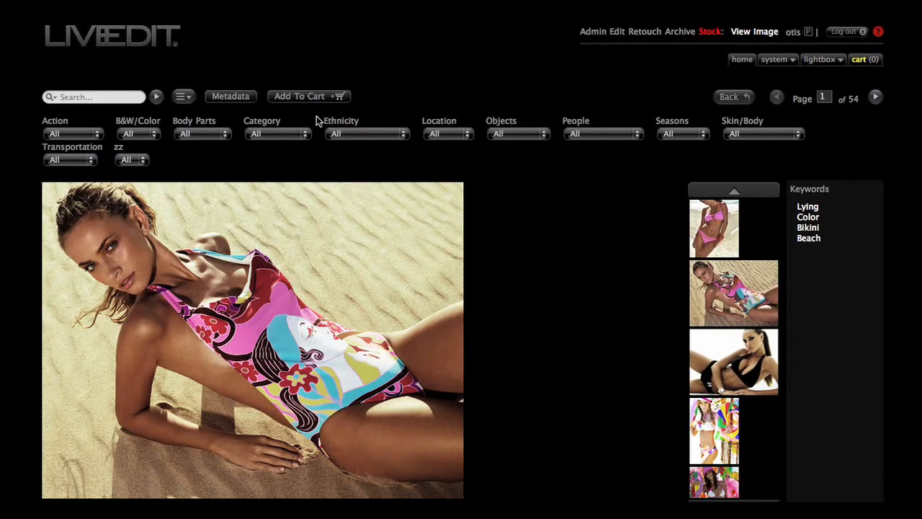
left_click(298, 95)
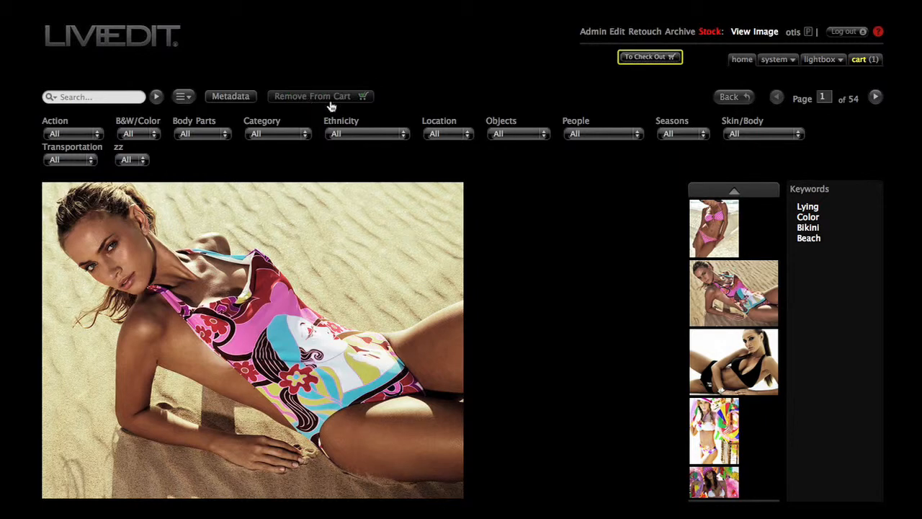
mouse_move(648, 57)
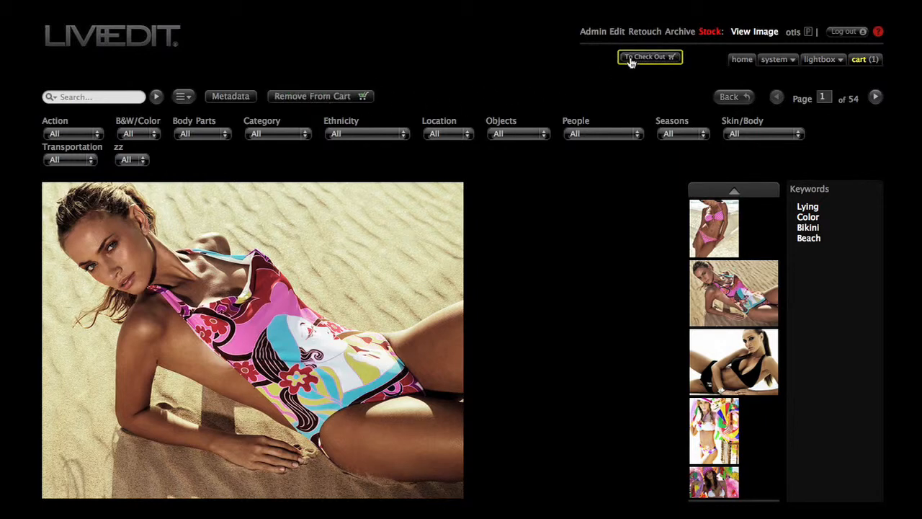
left_click(648, 58)
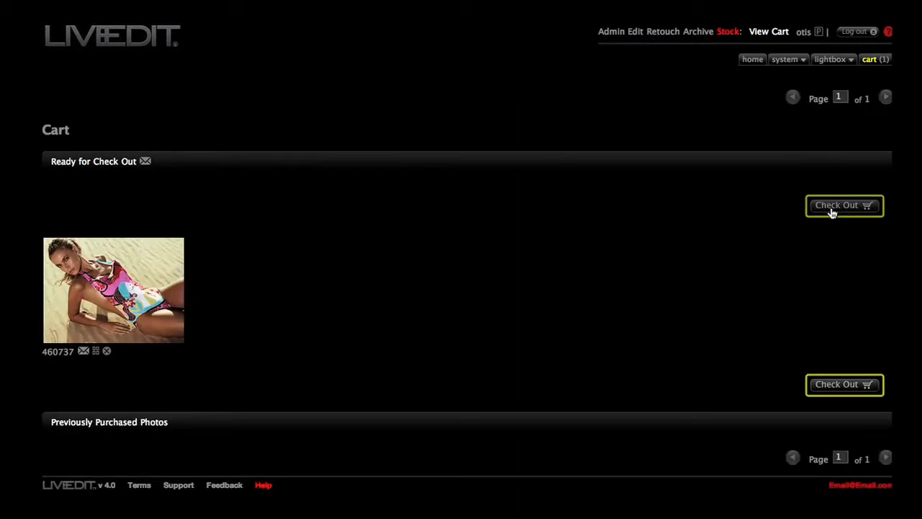
left_click(844, 205)
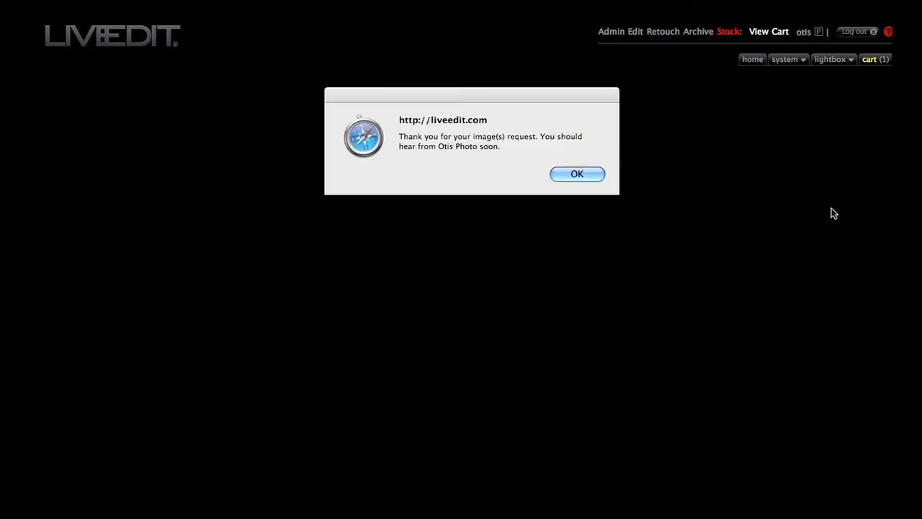
left_click(577, 173)
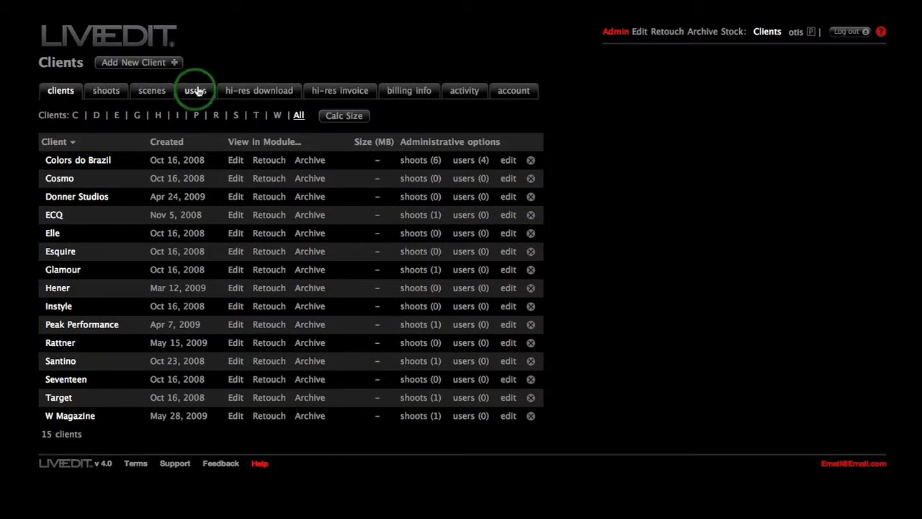
left_click(195, 90)
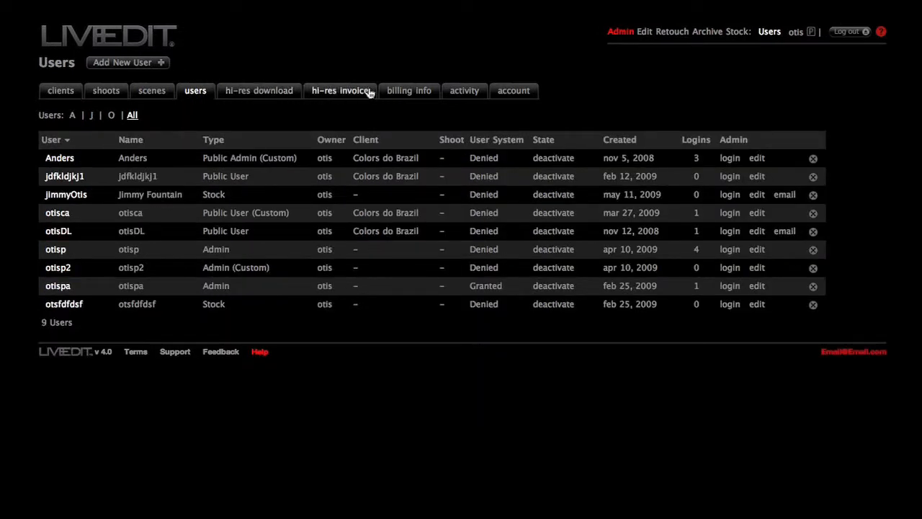
left_click(513, 90)
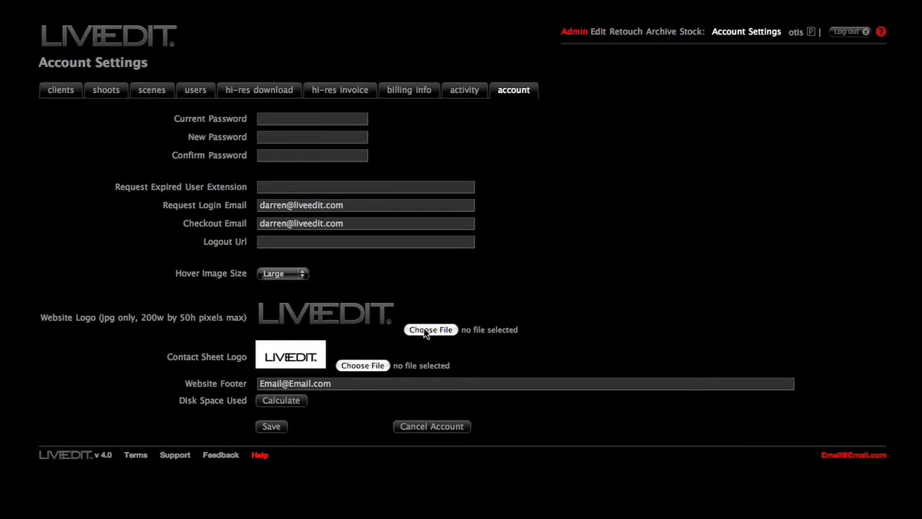
left_click(61, 89)
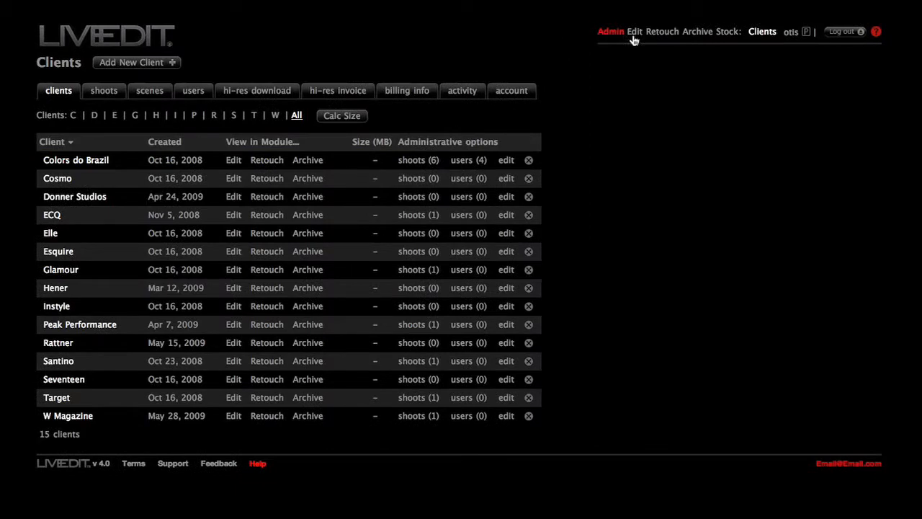
Browse the Retouch, Archive and Stock modules, ending on the Edit client list.
left_click(634, 32)
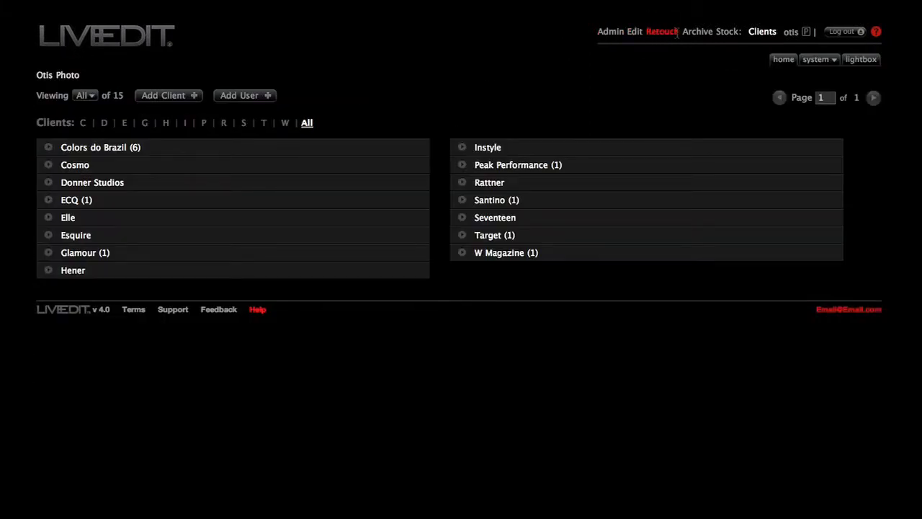
left_click(686, 32)
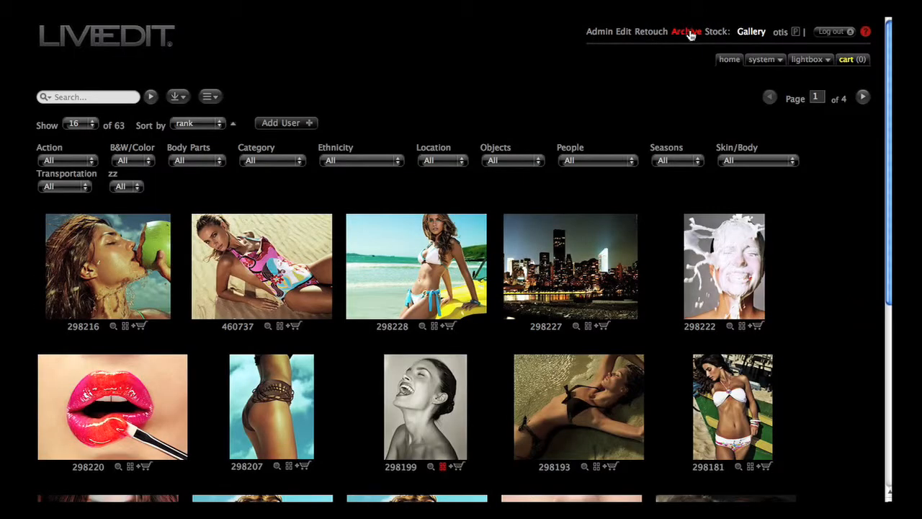
left_click(717, 31)
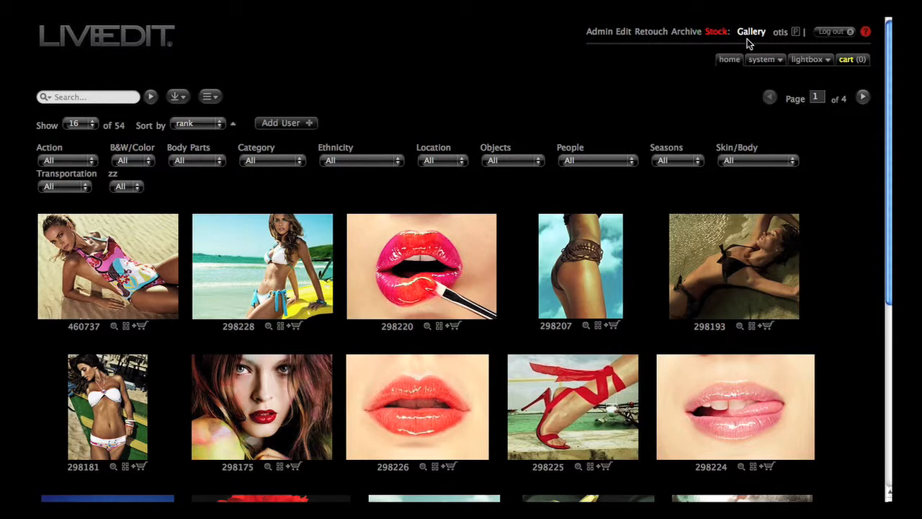
left_click(762, 31)
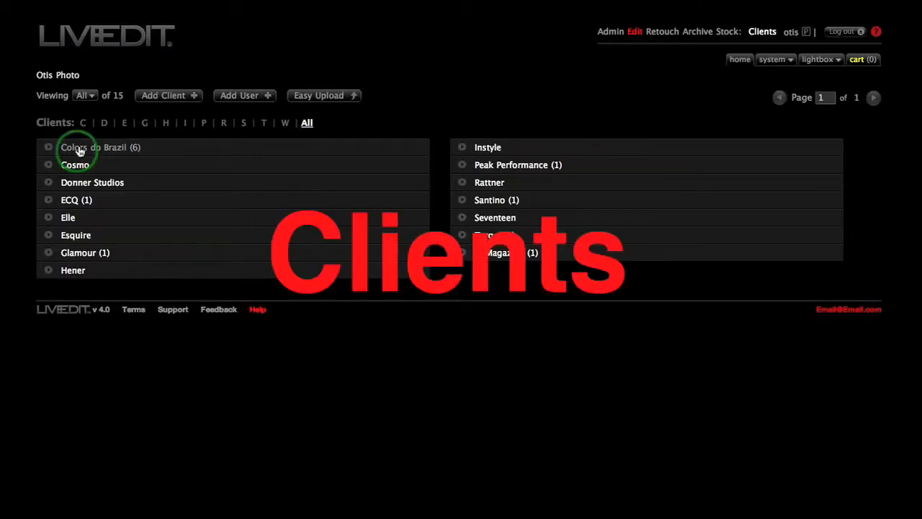
Drill from Colors do Brazil into the Bikini shoot's 2008_019_x frames, then return to the client list.
left_click(94, 147)
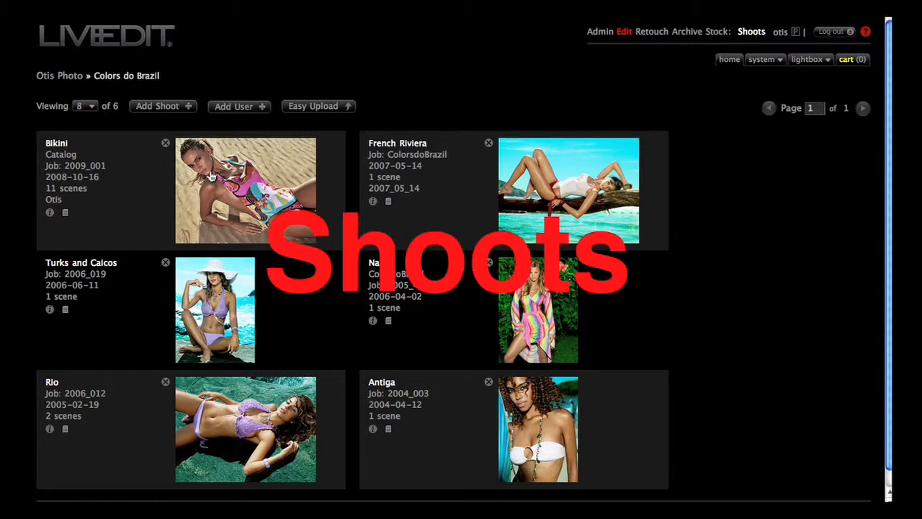
mouse_move(216, 176)
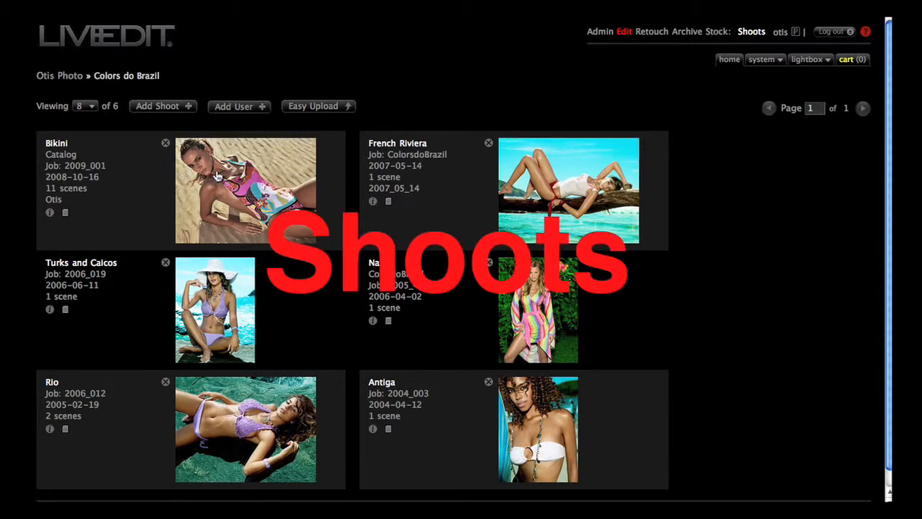
left_click(245, 190)
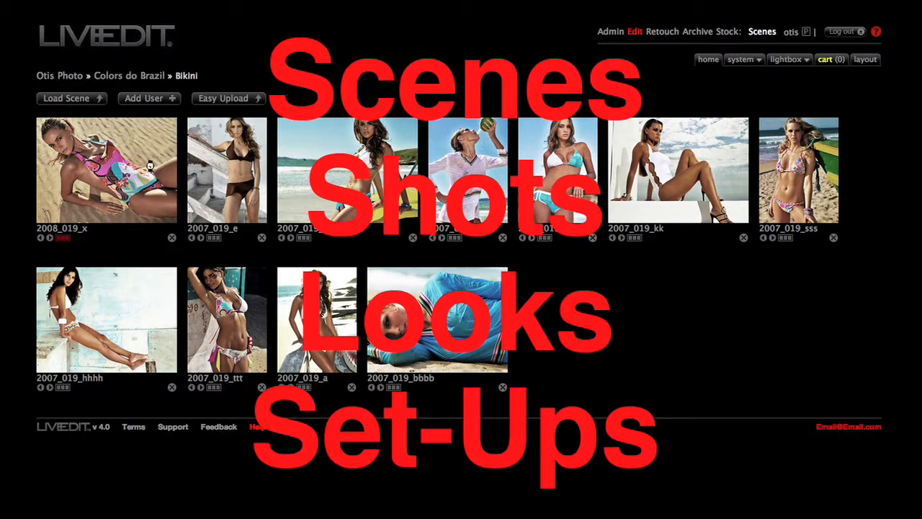
left_click(107, 170)
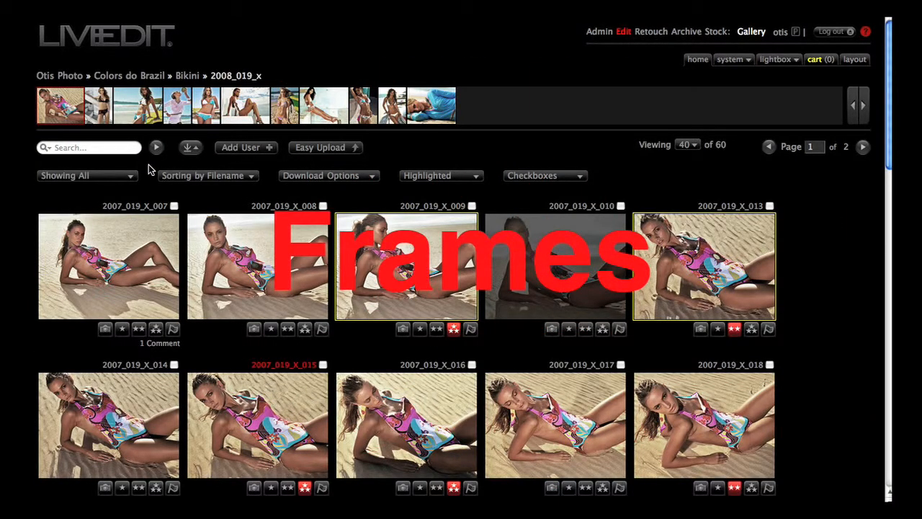
left_click(754, 32)
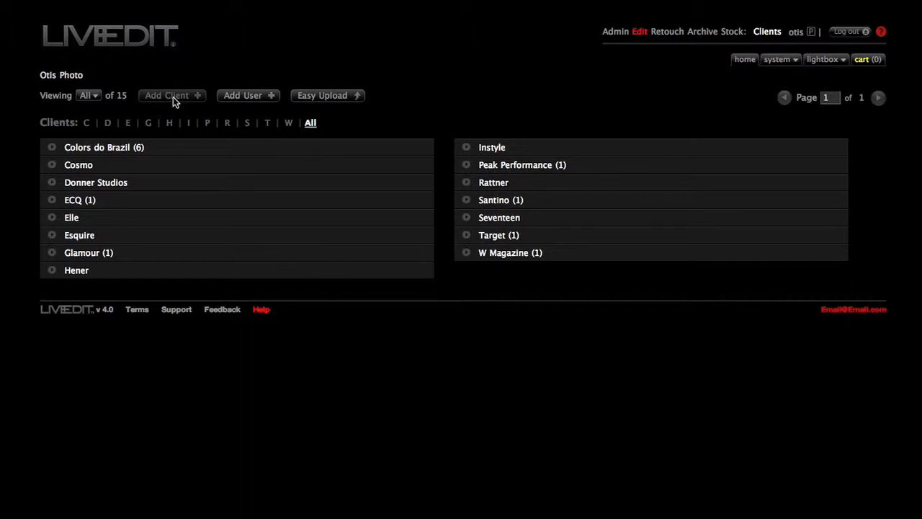
Create a new client named 'Test Client', save it and open its shoots page.
left_click(170, 95)
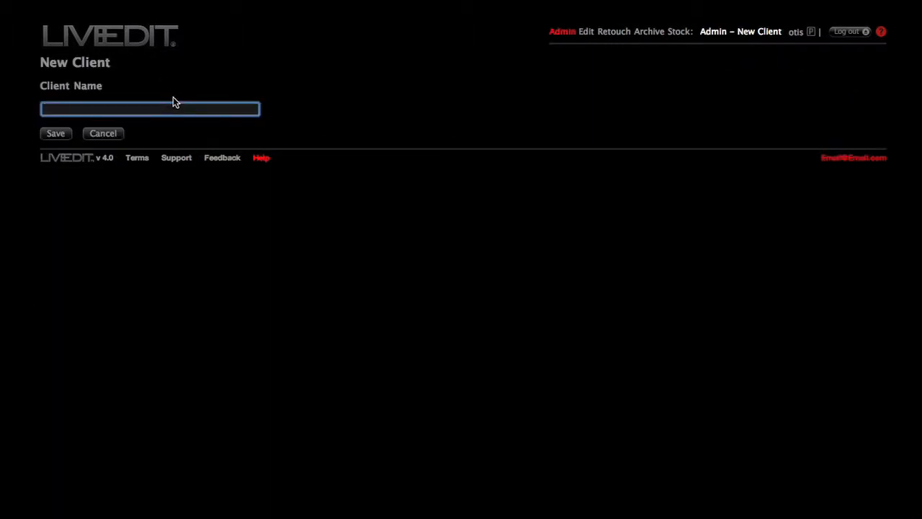
type("Test")
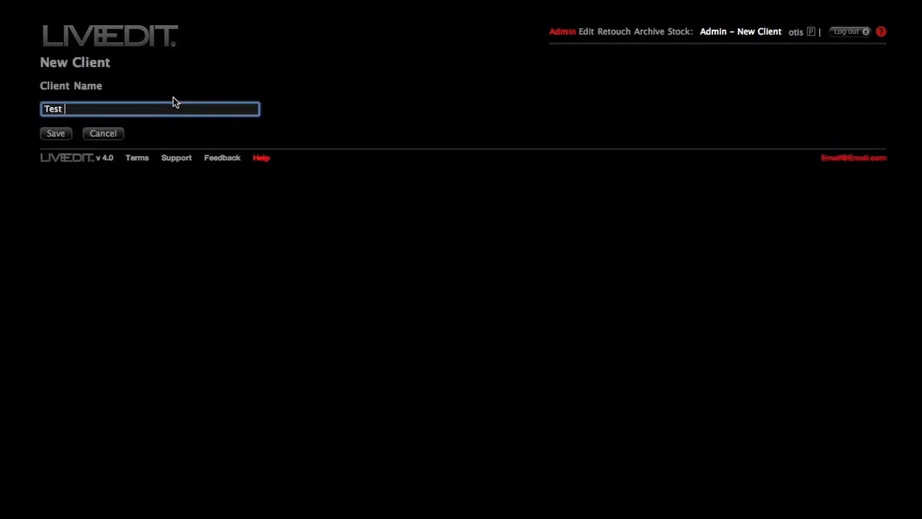
type("Client")
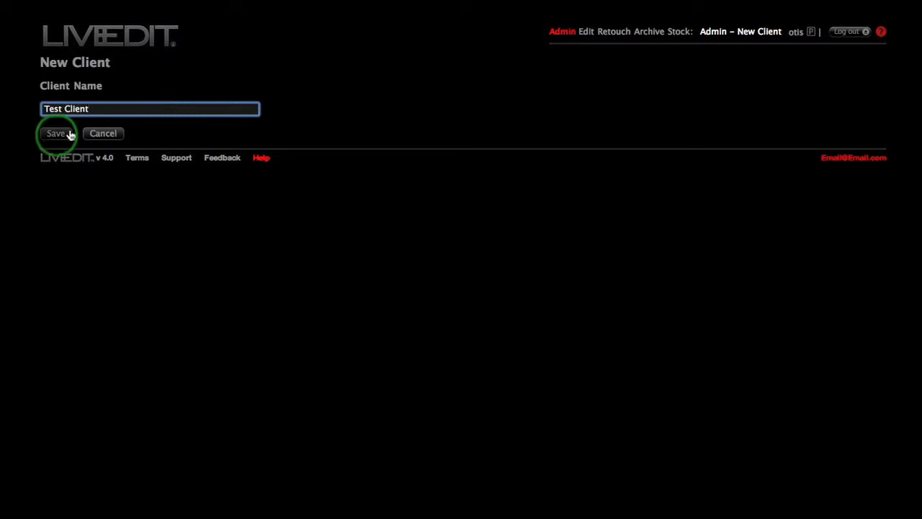
left_click(55, 133)
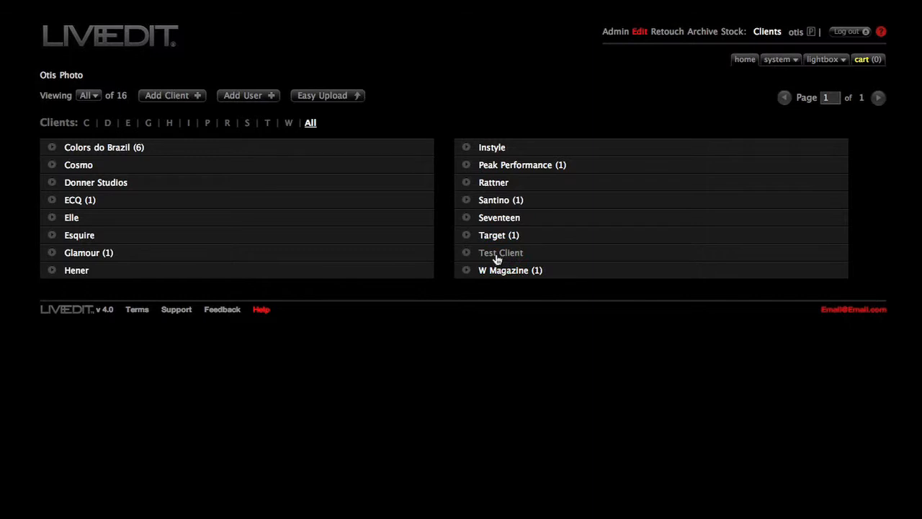
left_click(502, 253)
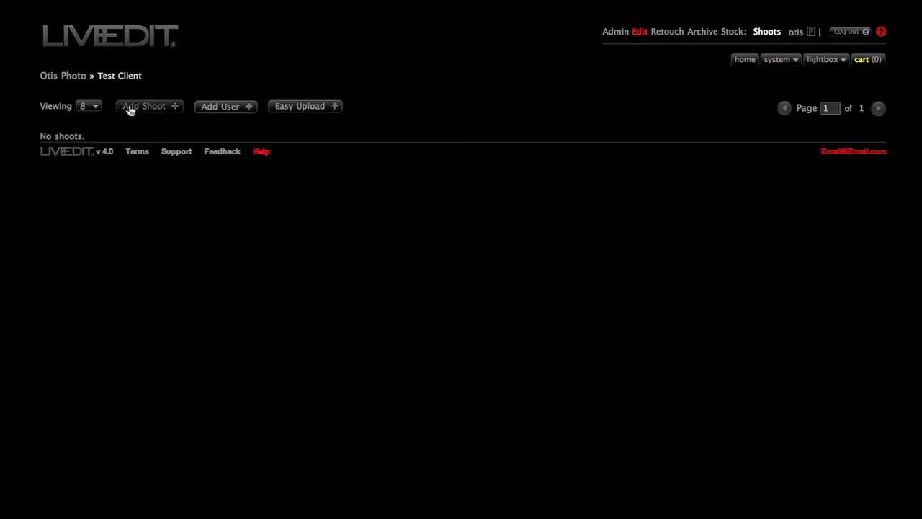
Add a shoot named Test Shoot with today's date and save it.
left_click(144, 107)
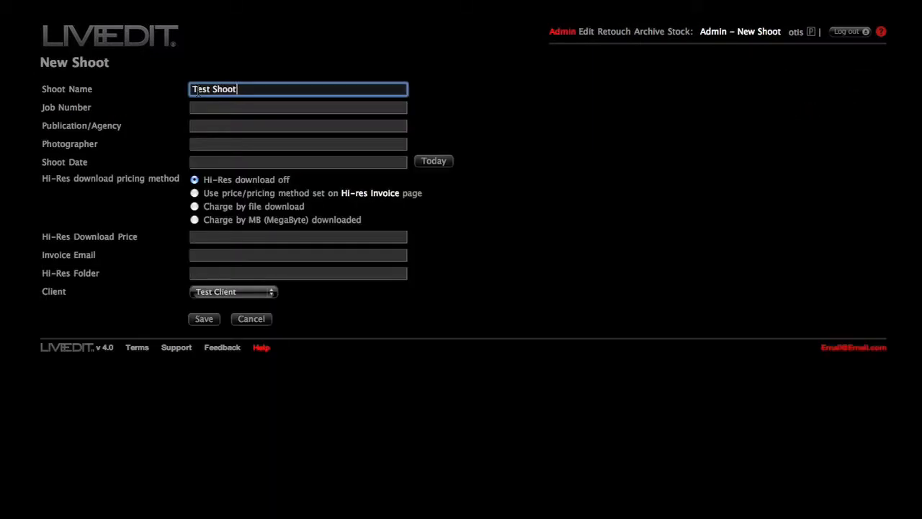
left_click(432, 160)
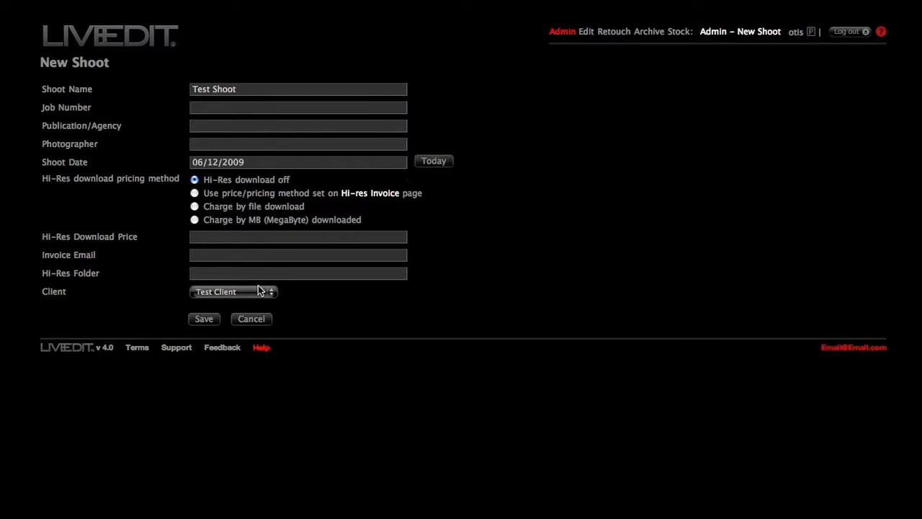
left_click(205, 319)
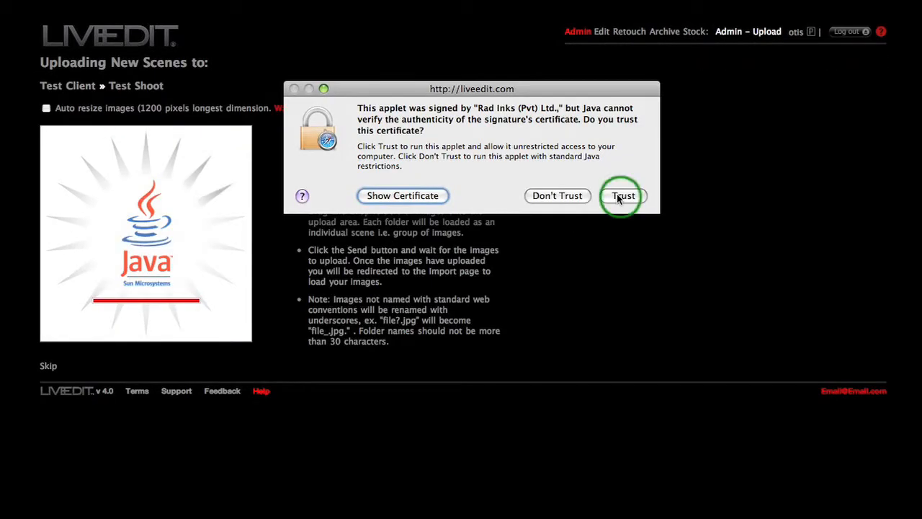
Trust the upload applet and send the three scene folders for upload.
left_click(622, 196)
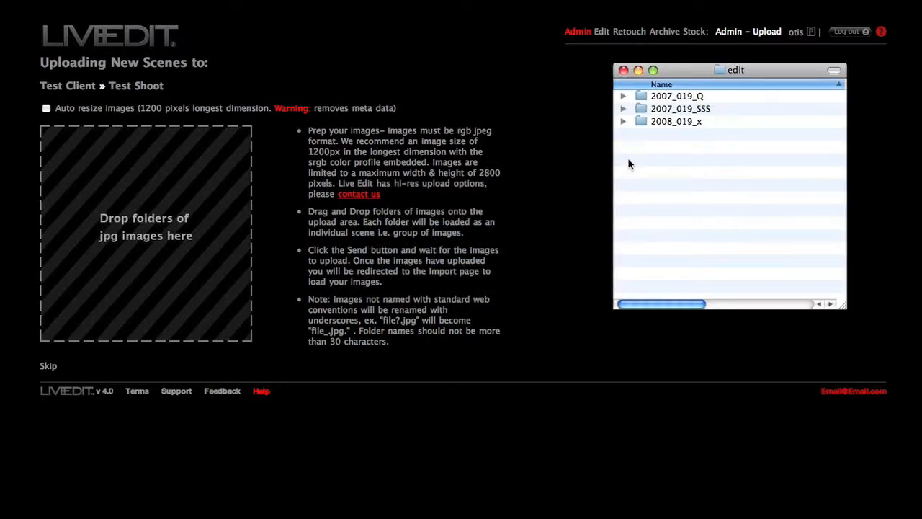
left_click(622, 95)
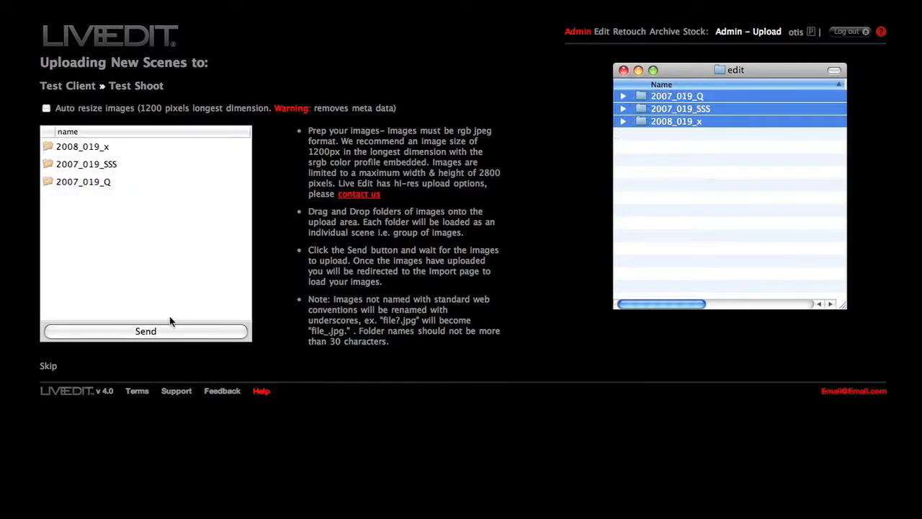
left_click(146, 330)
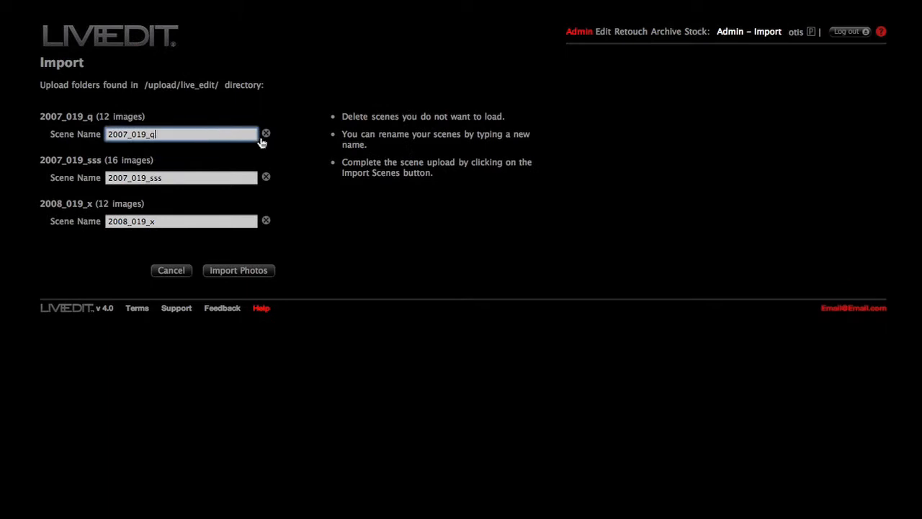
mouse_move(248, 274)
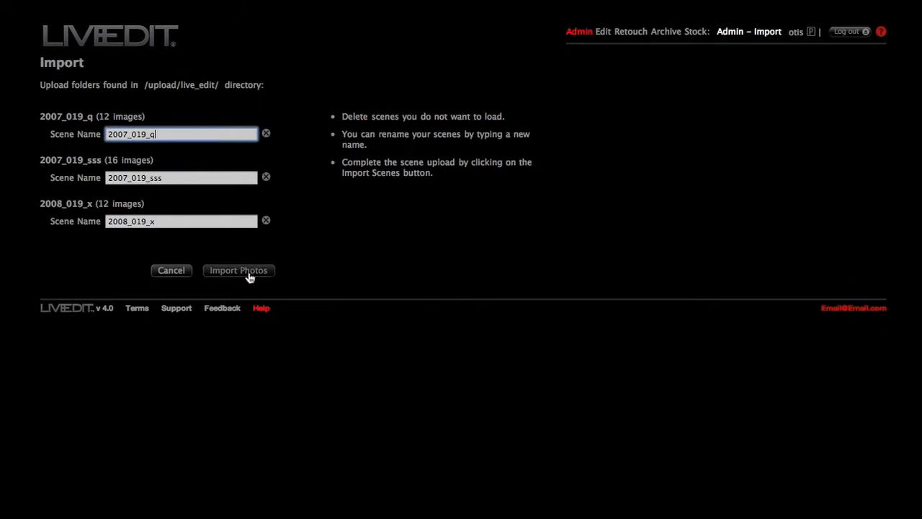
Import the three uploaded folders as scenes and open the 2008_019_x gallery.
left_click(237, 270)
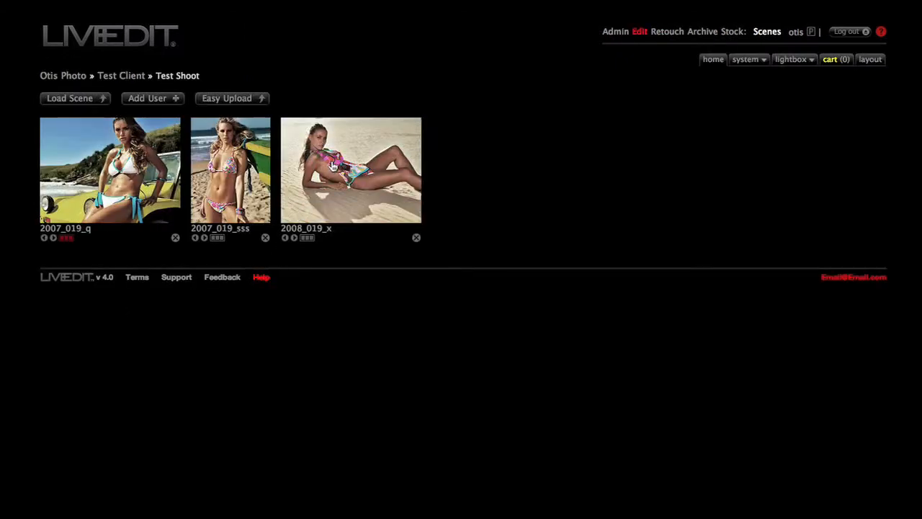
left_click(352, 170)
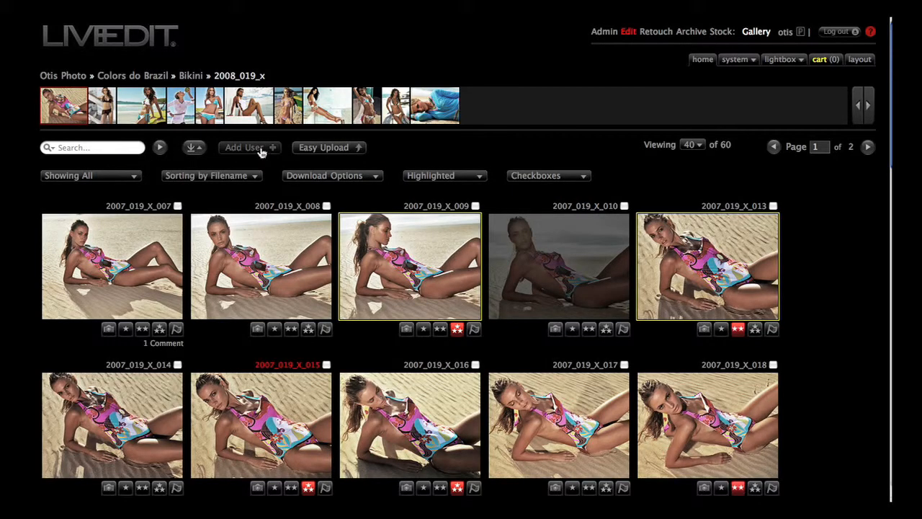
left_click(245, 147)
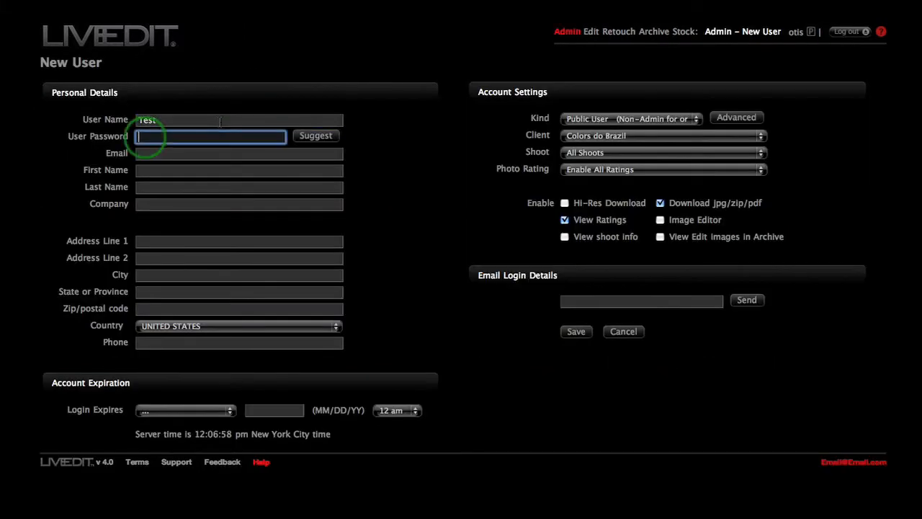
type("T")
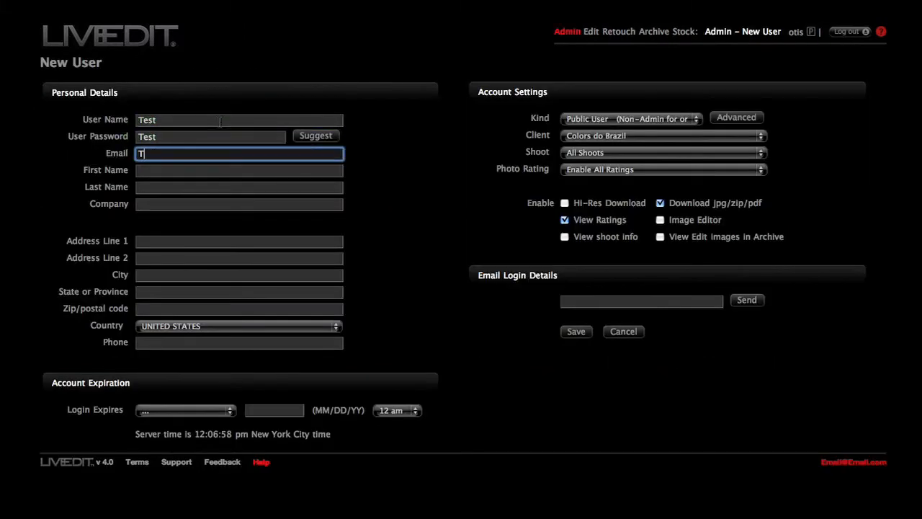
type("est@test.com")
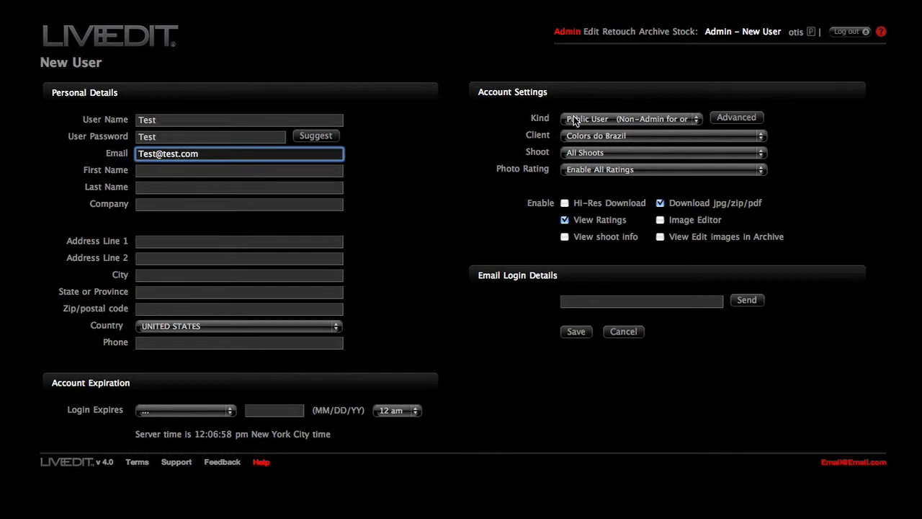
left_click(631, 118)
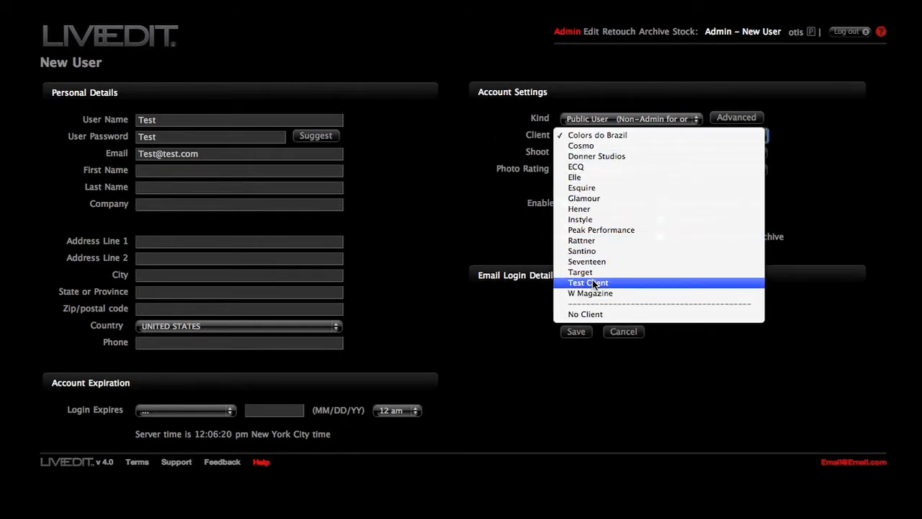
Assign user Test to Test Client's Test Shoot and save, listing 10 users.
left_click(588, 281)
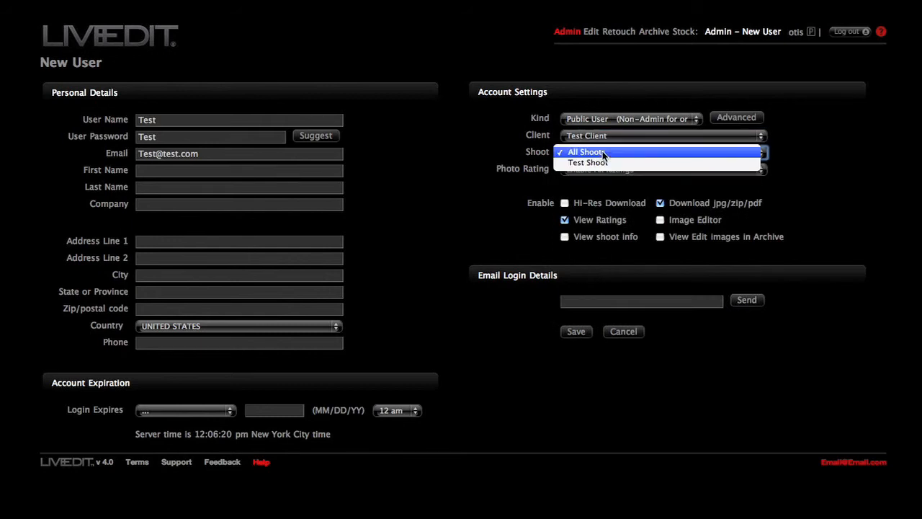
left_click(588, 161)
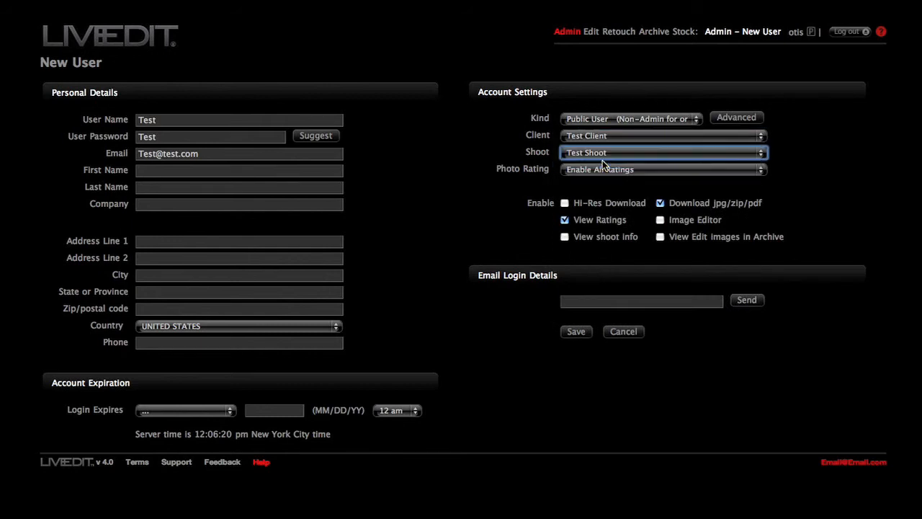
left_click(577, 330)
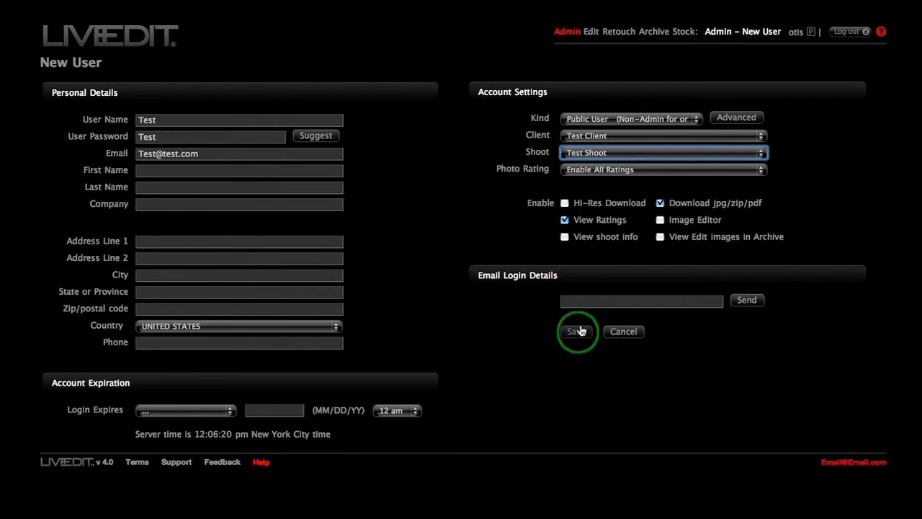
left_click(577, 331)
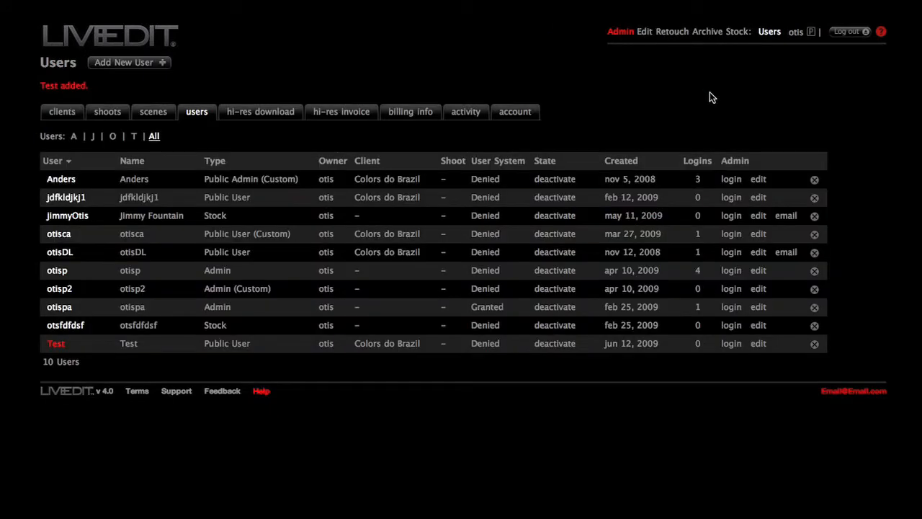
mouse_move(716, 95)
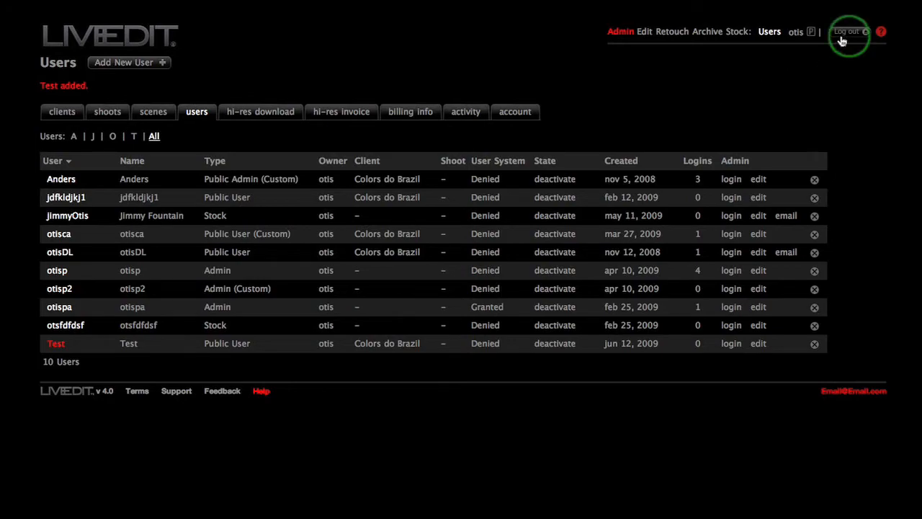
Sign in as Test to see Test Shoot's three scenes, then return to the admin client list.
left_click(847, 32)
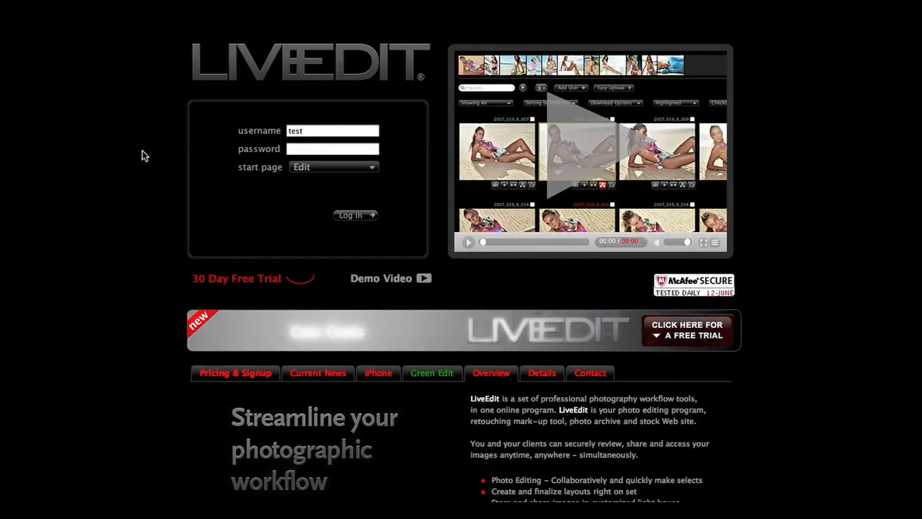
left_click(355, 215)
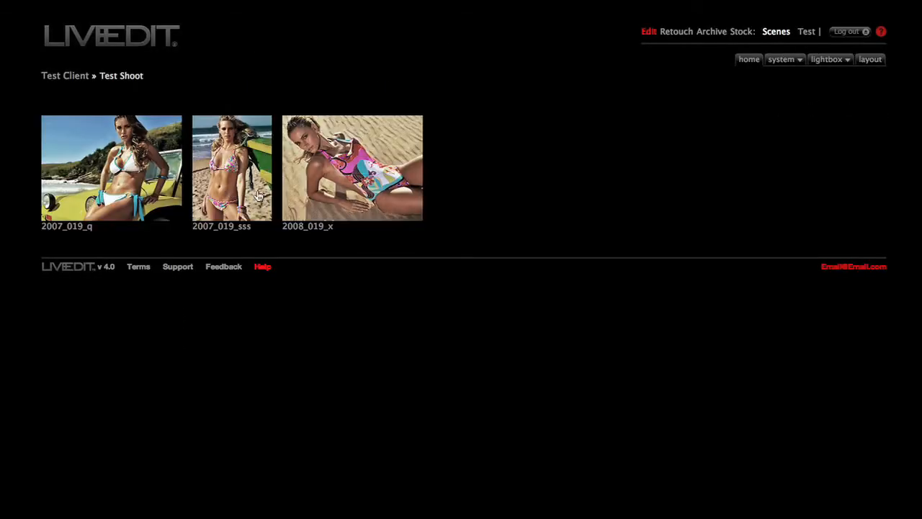
left_click(352, 167)
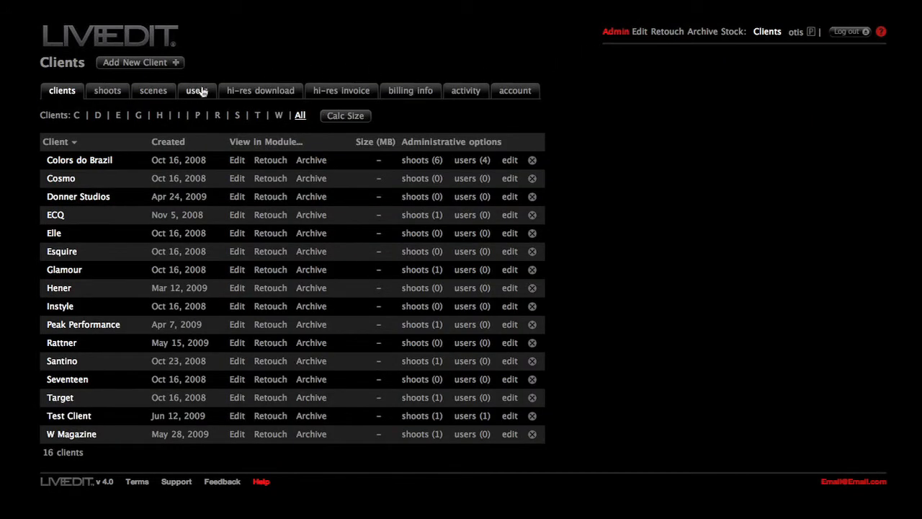
Reassign user Test to client ECQ, save, and bring up the tutorial help listing.
left_click(196, 90)
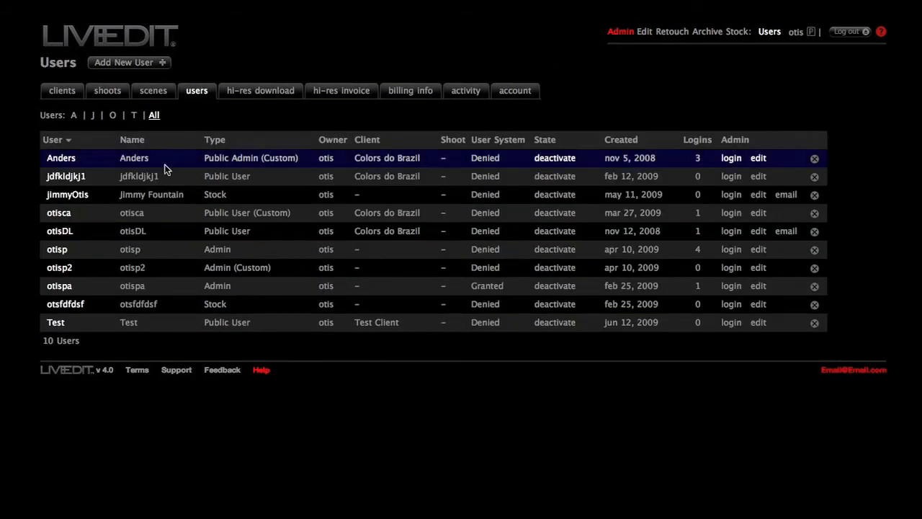
left_click(55, 323)
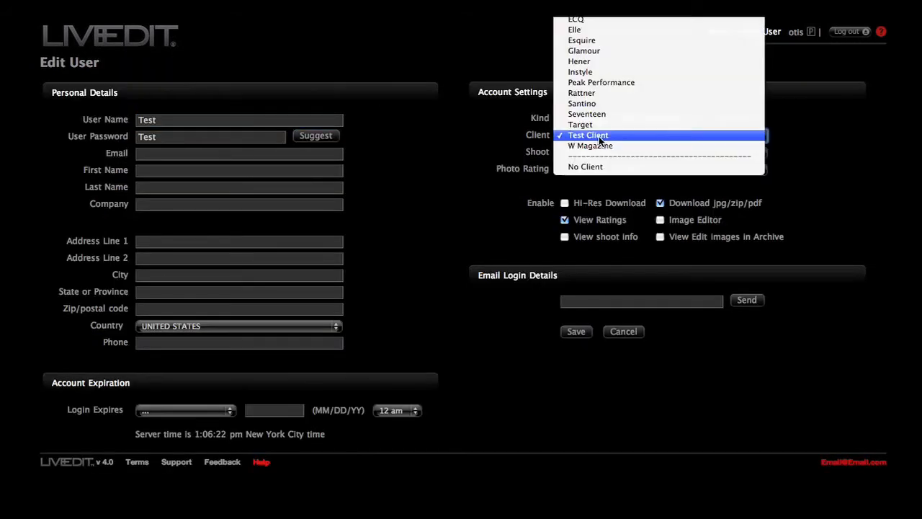
mouse_move(574, 29)
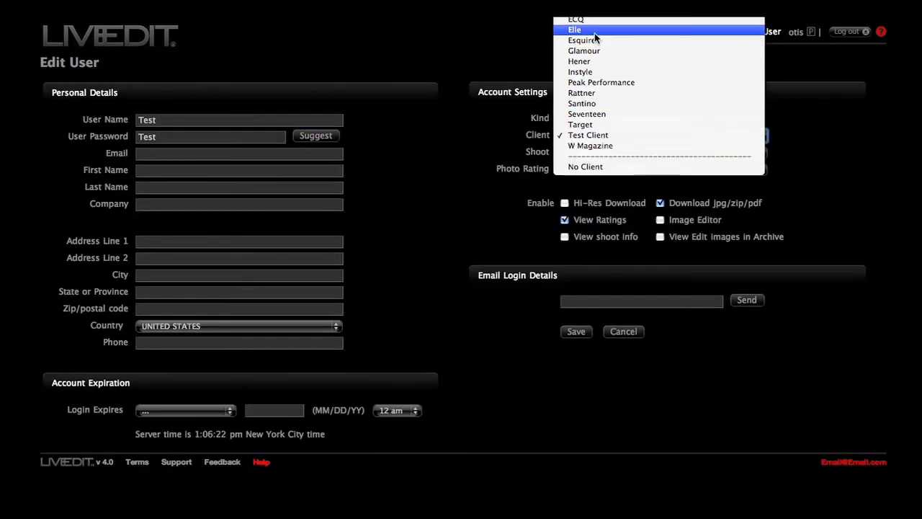
left_click(576, 20)
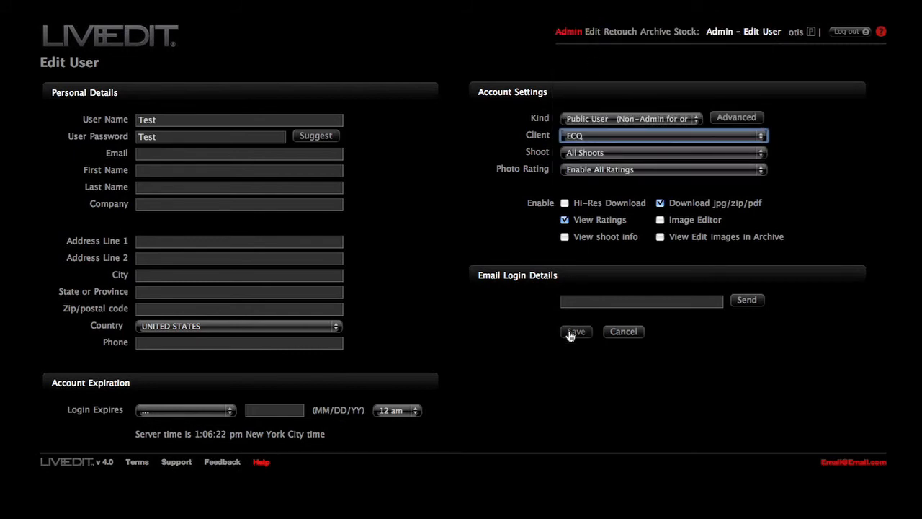
left_click(575, 332)
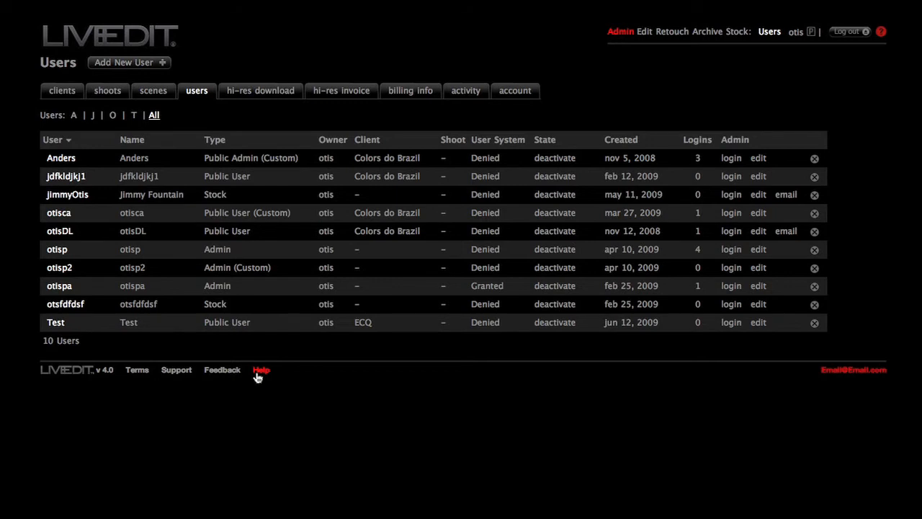
left_click(261, 368)
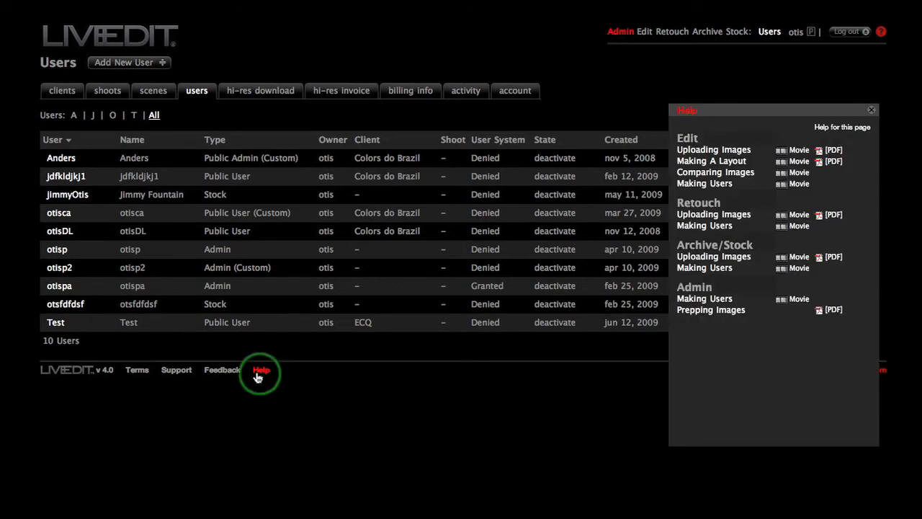